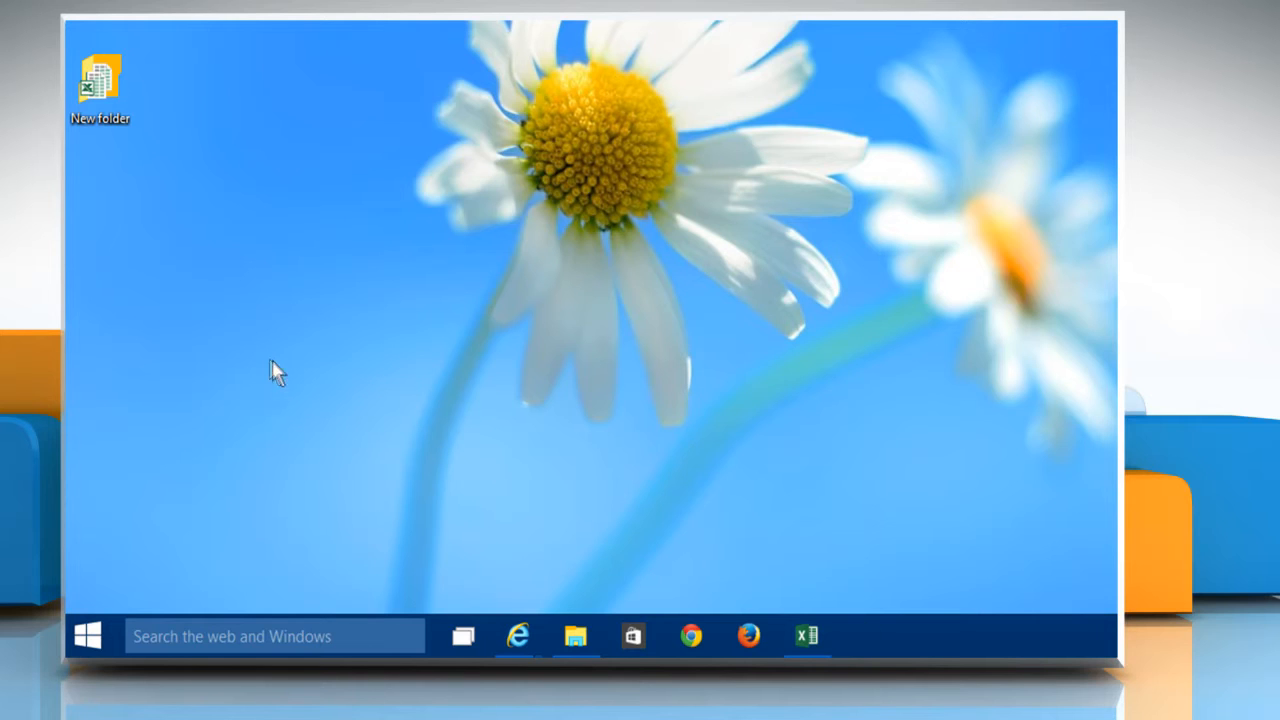
mouse_move(108, 598)
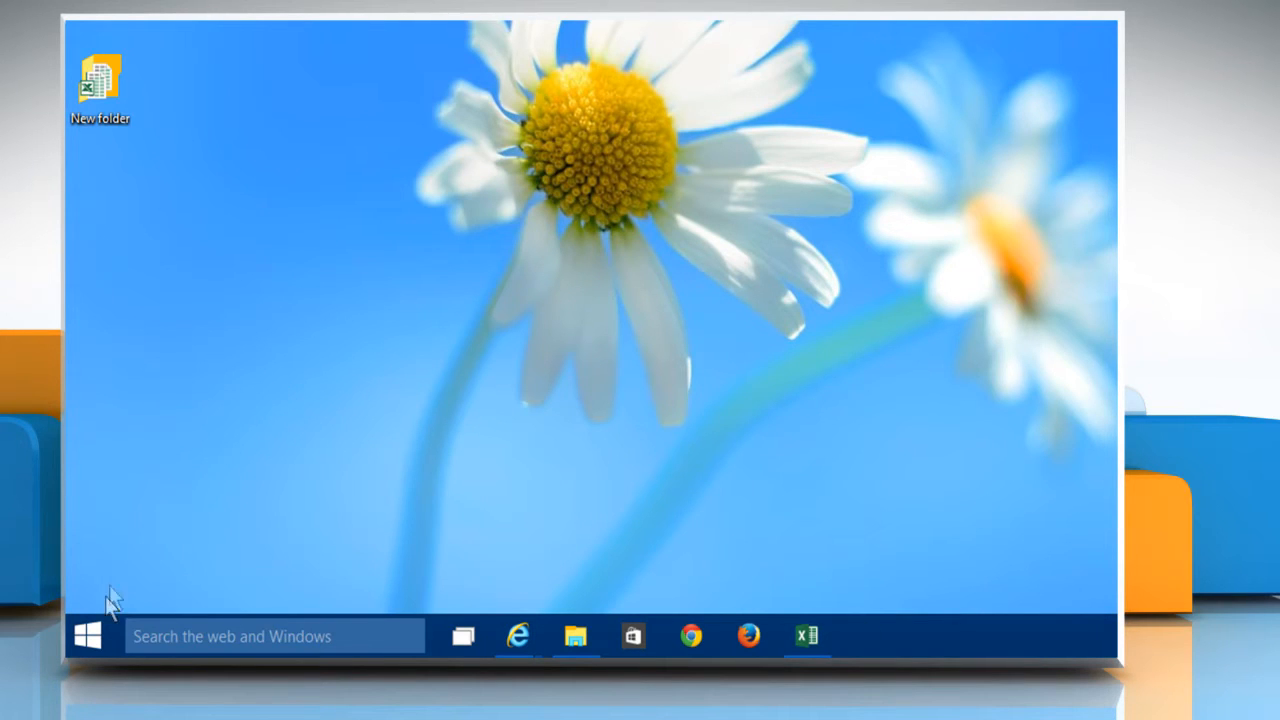
Open the Windows 10 Start menu from the taskbar Start button
left_click(90, 637)
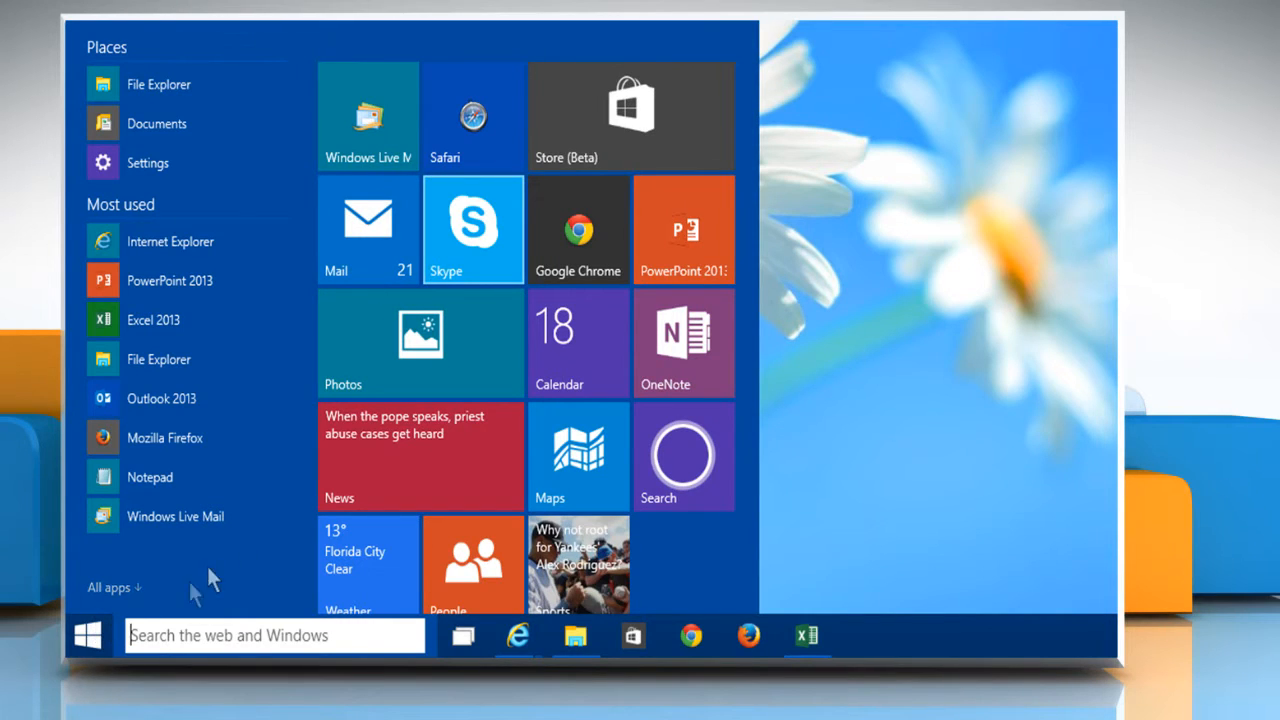
mouse_move(587, 243)
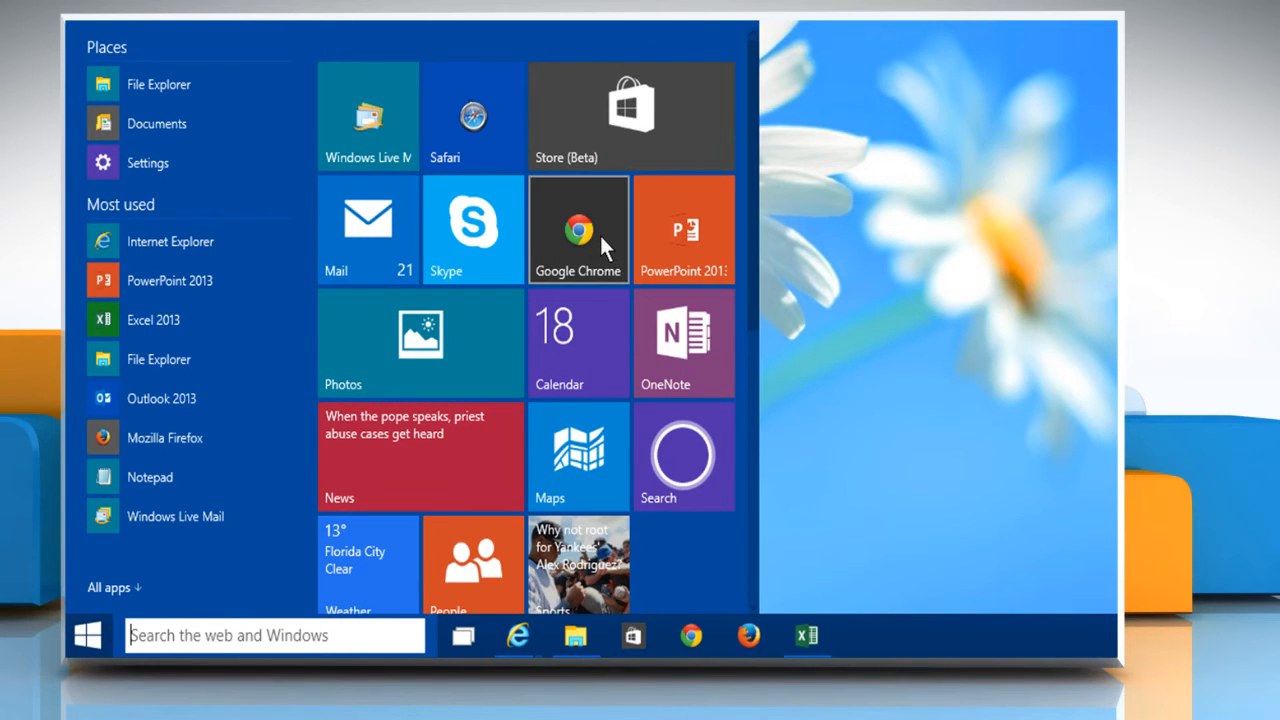
Launch Chrome, enter the Google Drive address, and continue to Drive's sign-in page
left_click(578, 228)
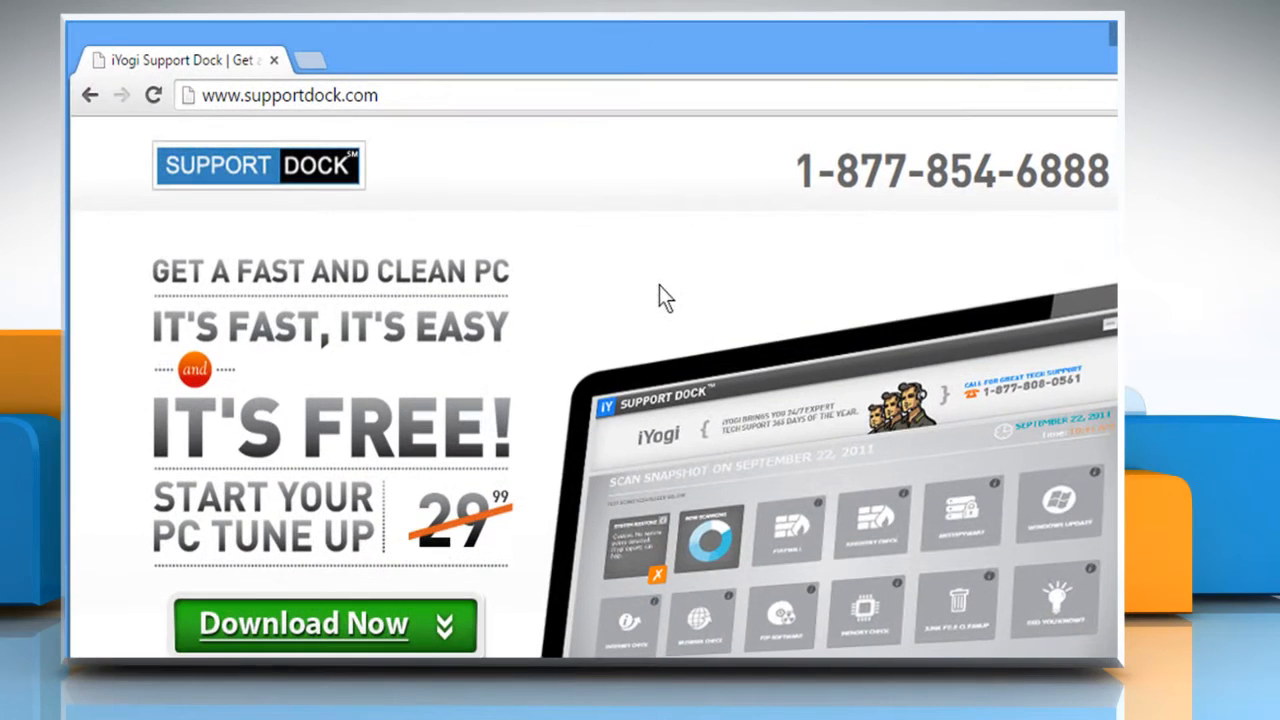
type("drive.")
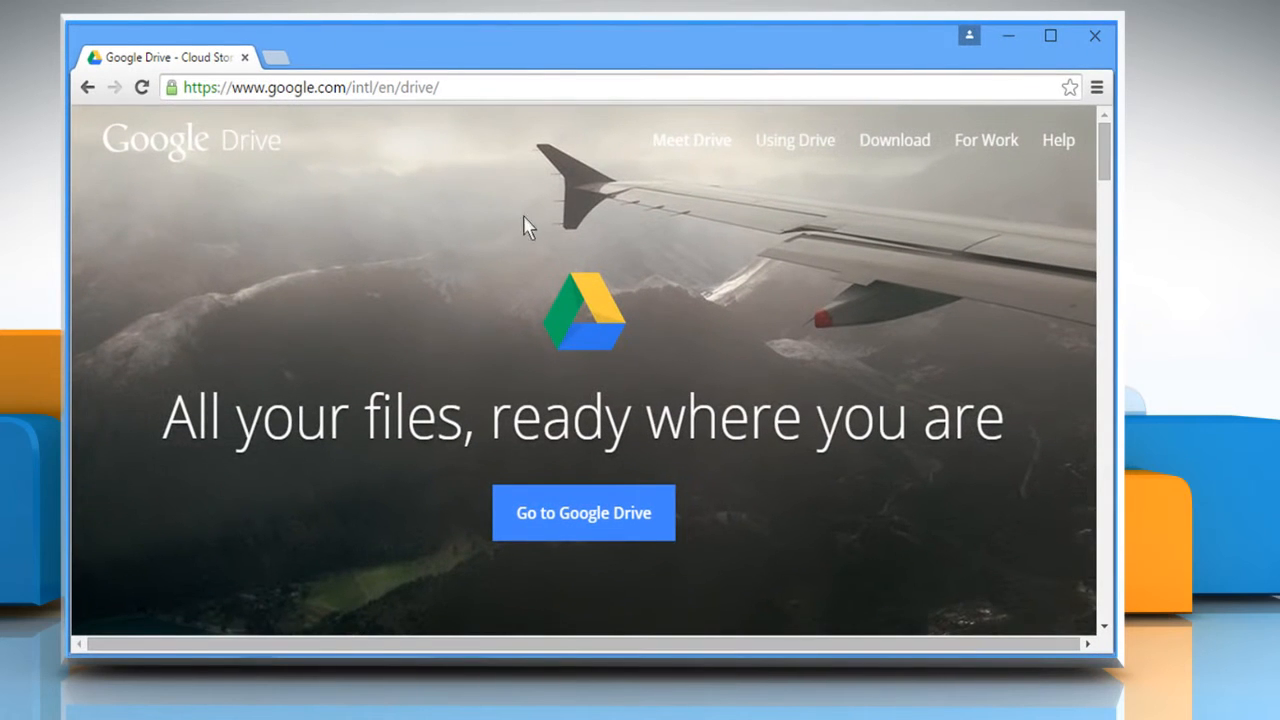
mouse_move(601, 523)
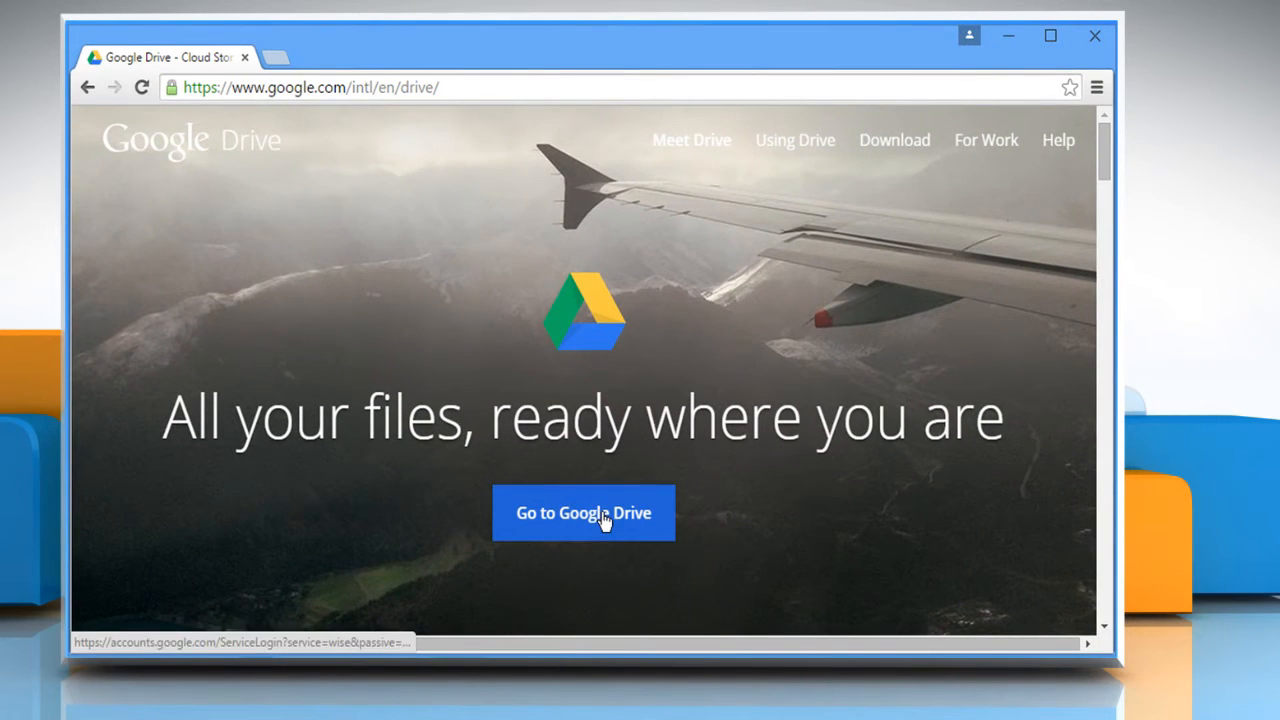
left_click(583, 513)
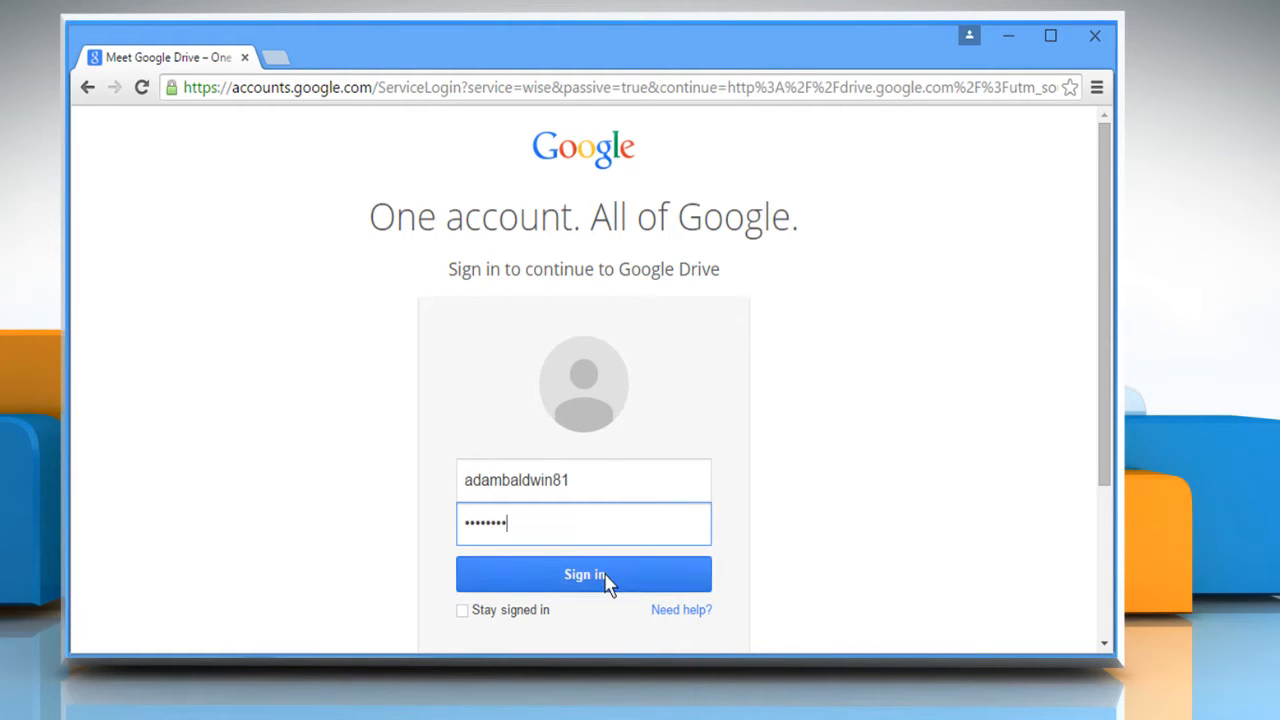
Sign in, upload Presentation.pptx from the Desktop to My Drive, and select the uploaded file
left_click(583, 574)
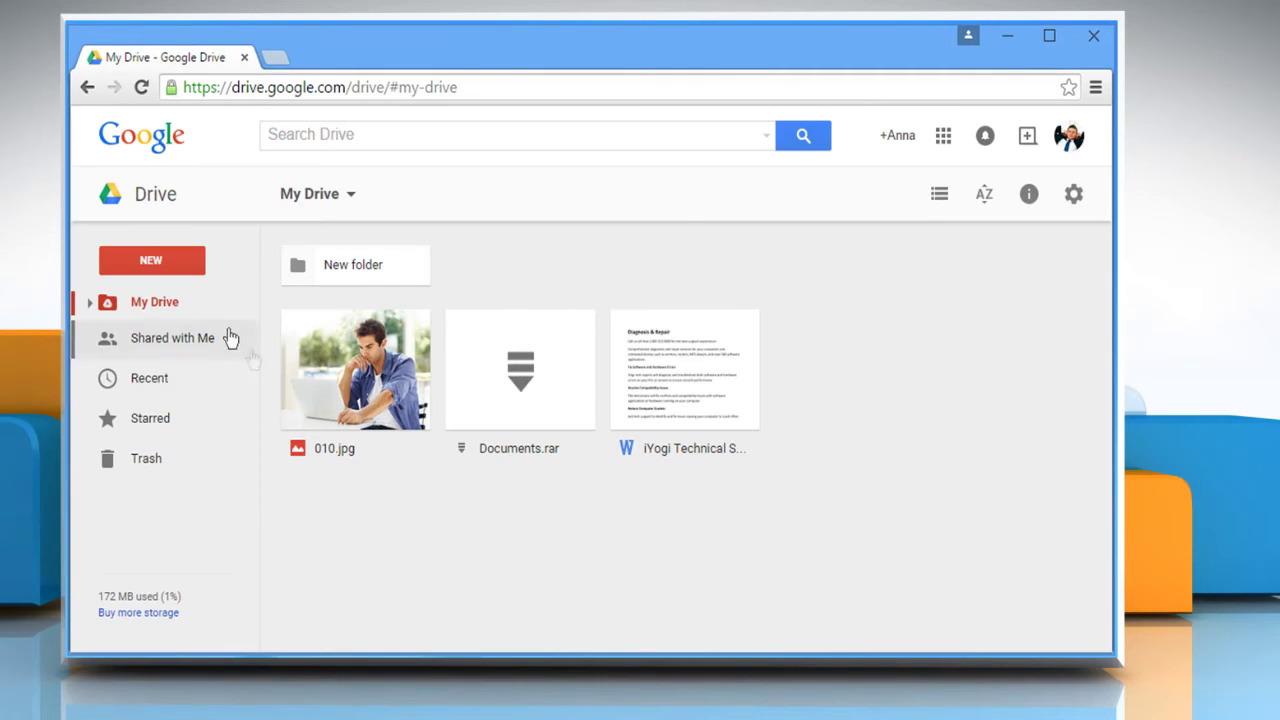
left_click(151, 260)
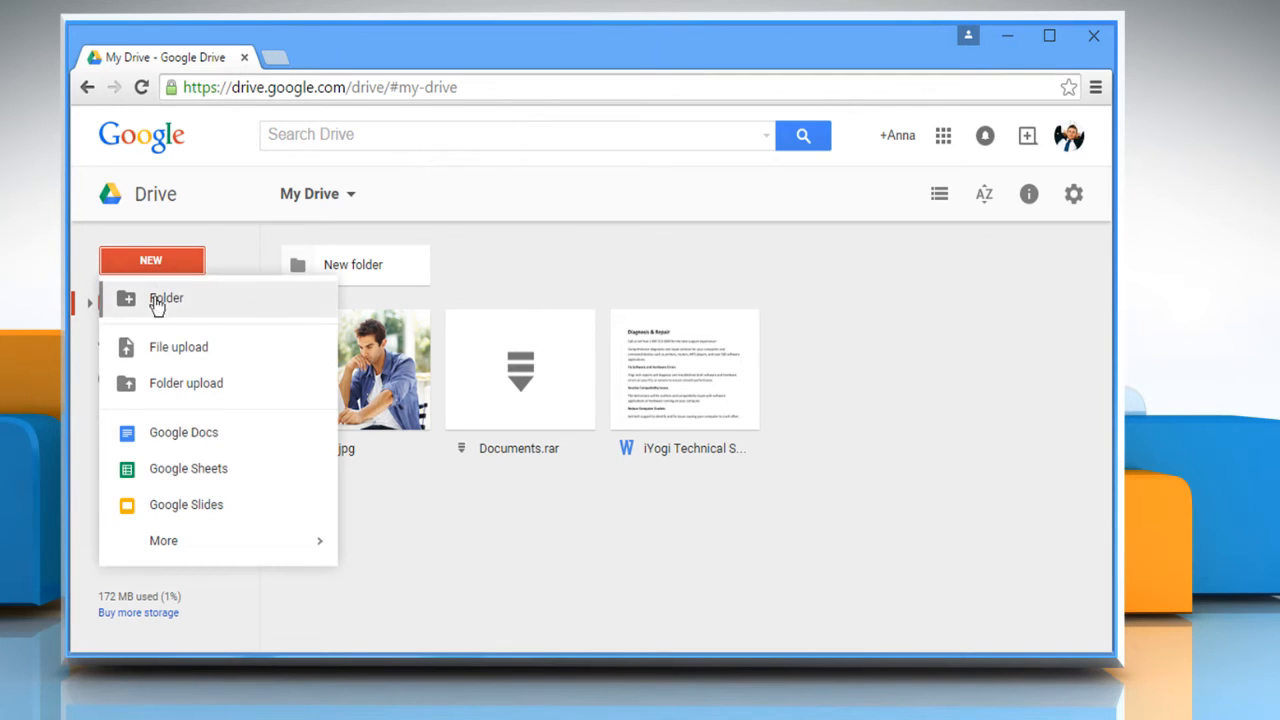
left_click(178, 346)
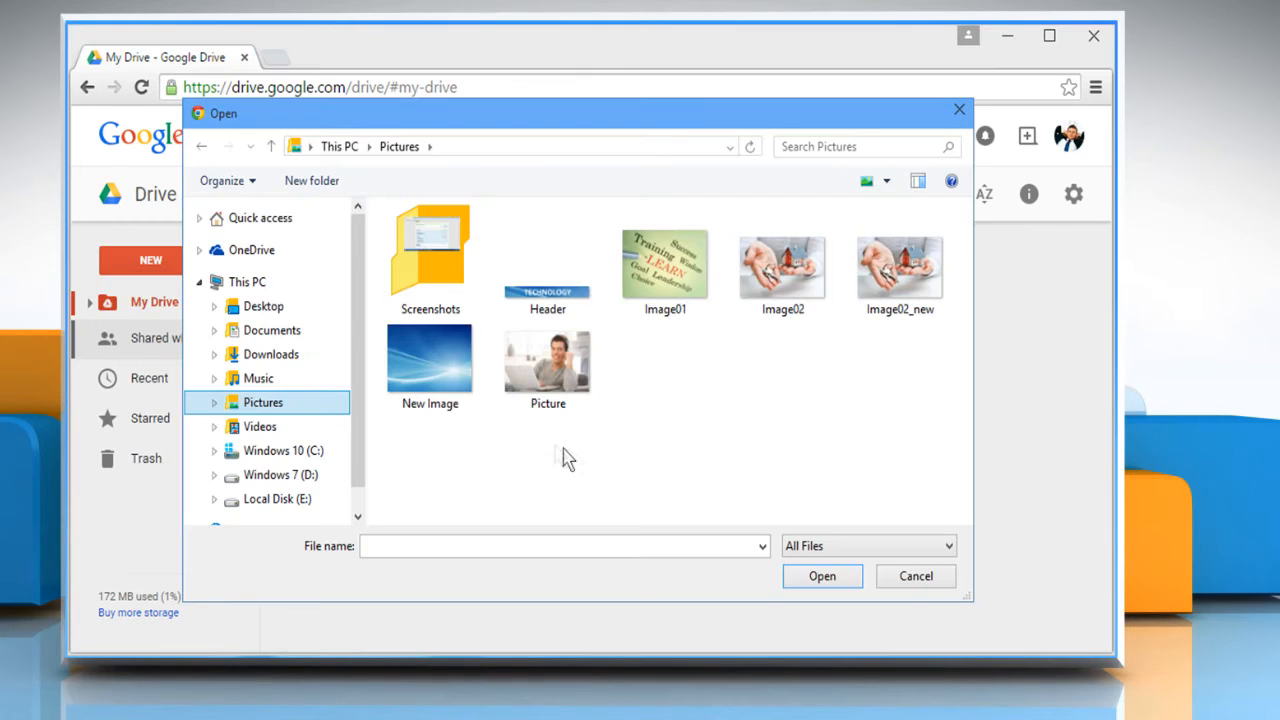
mouse_move(236, 311)
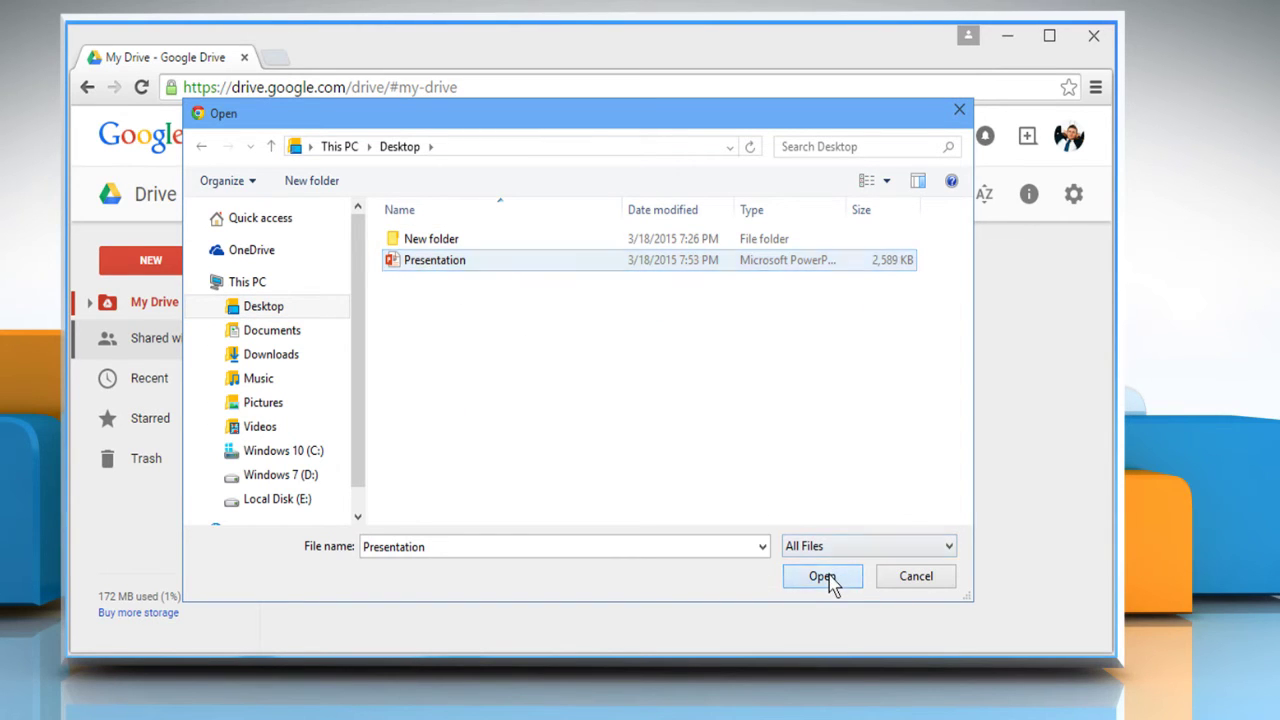
left_click(822, 576)
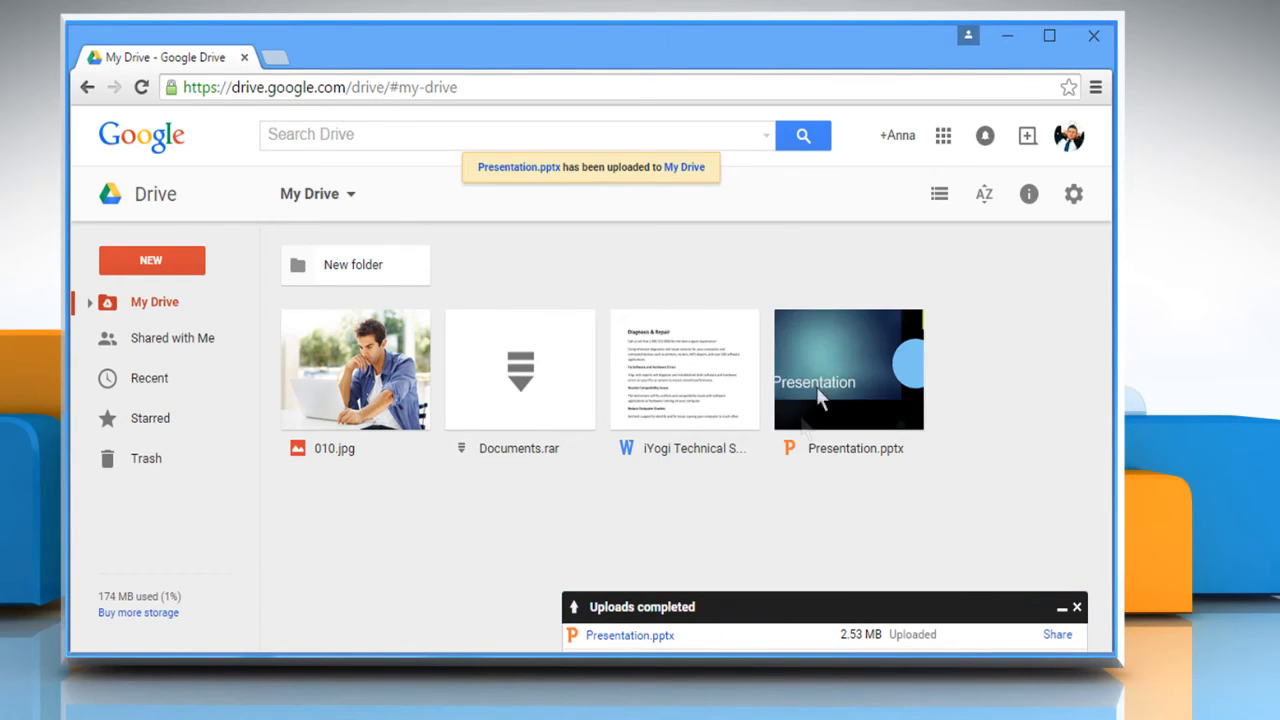
left_click(847, 369)
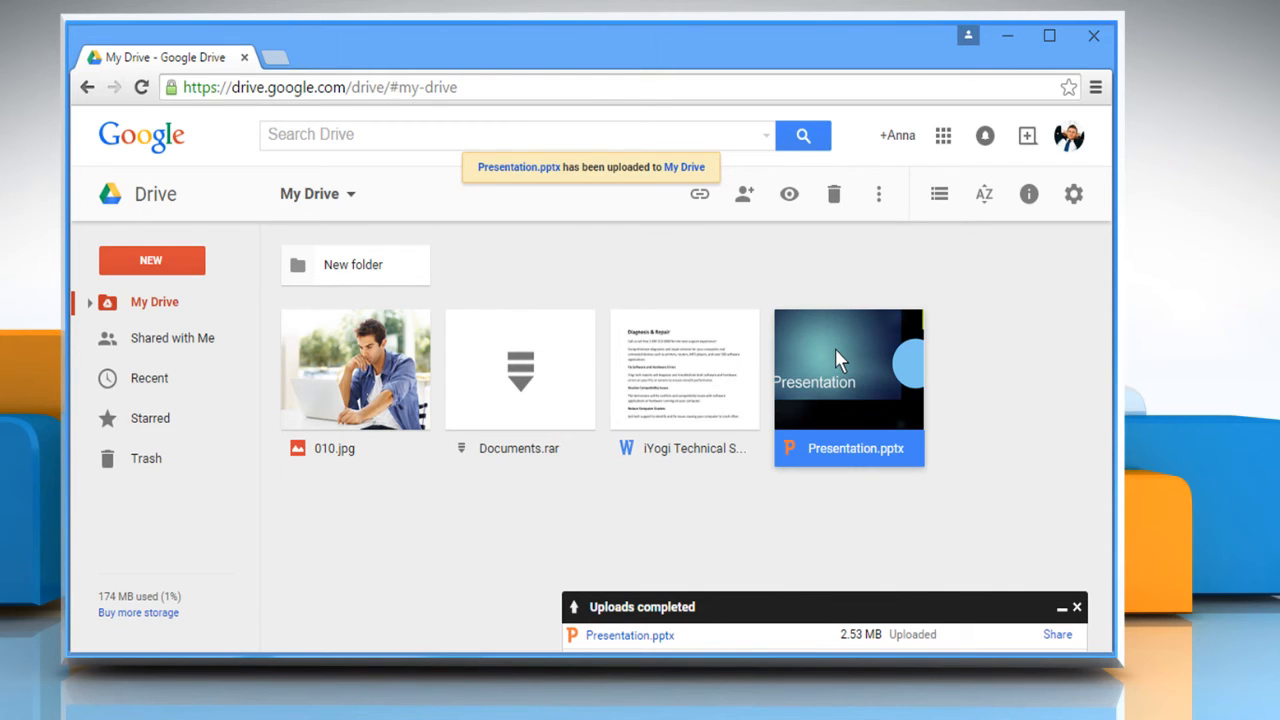
Open Presentation.pptx with Google Slides from its context menu
right_click(838, 360)
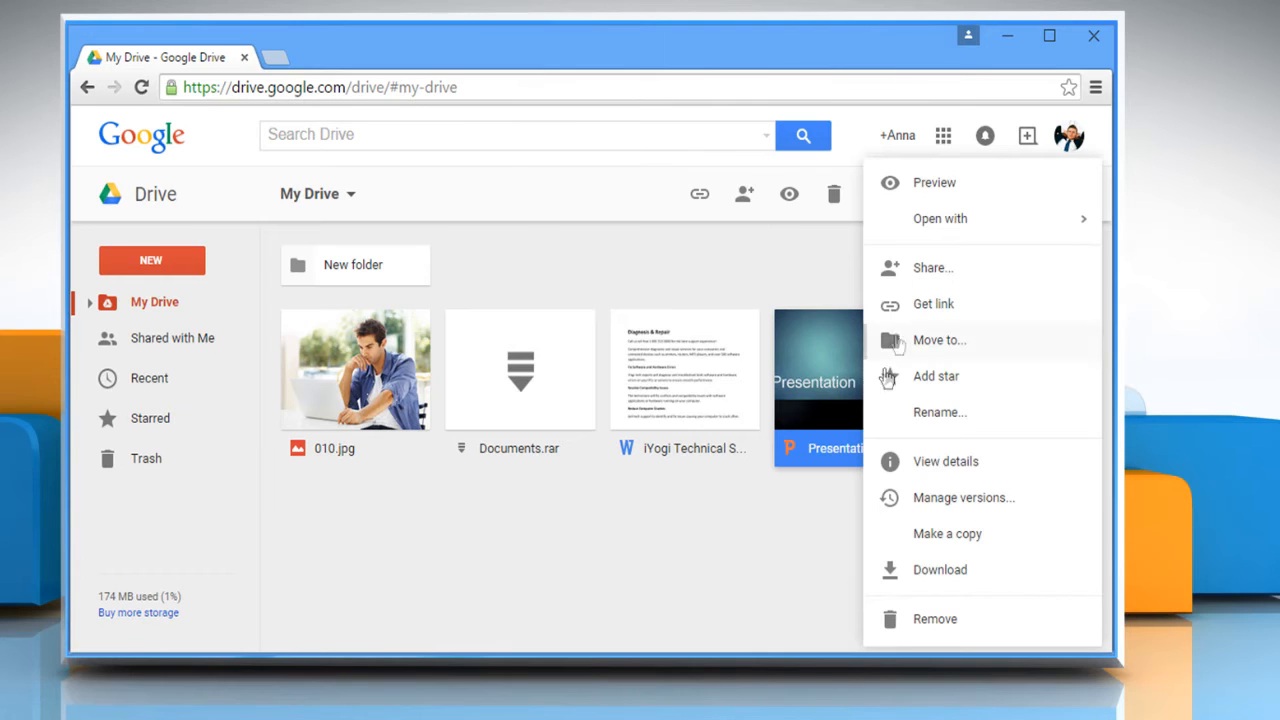
left_click(940, 218)
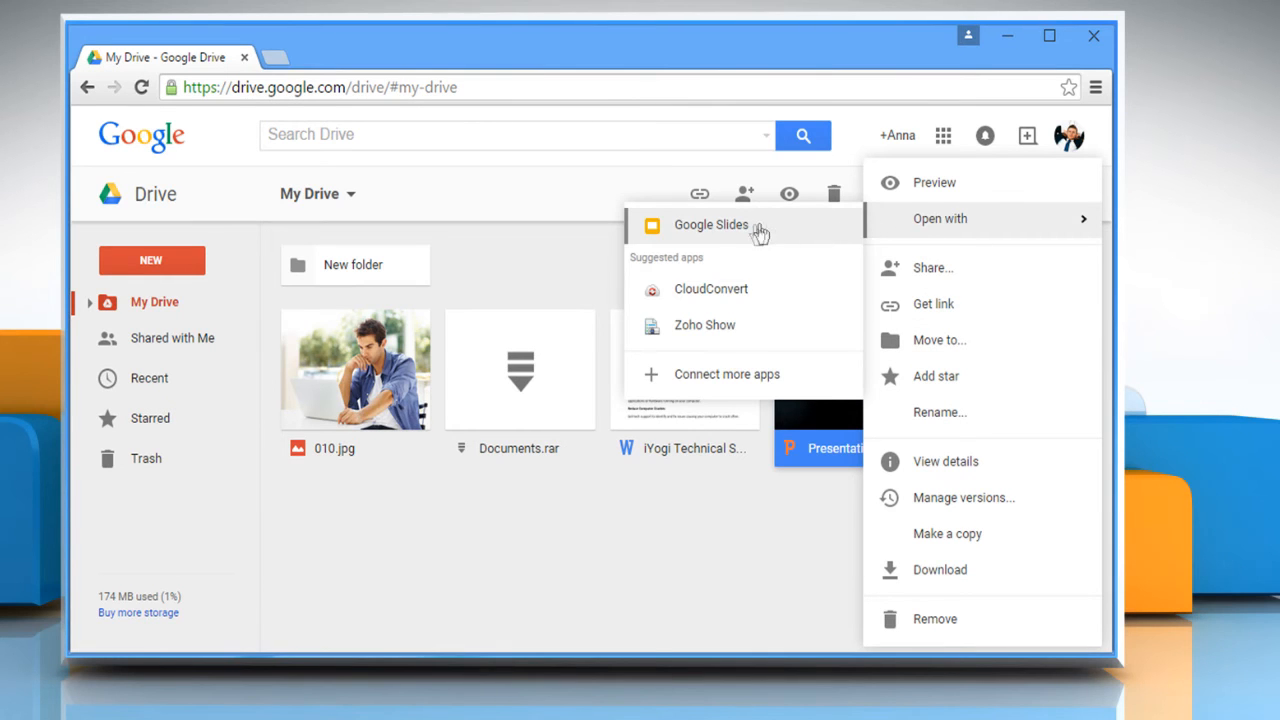
left_click(710, 224)
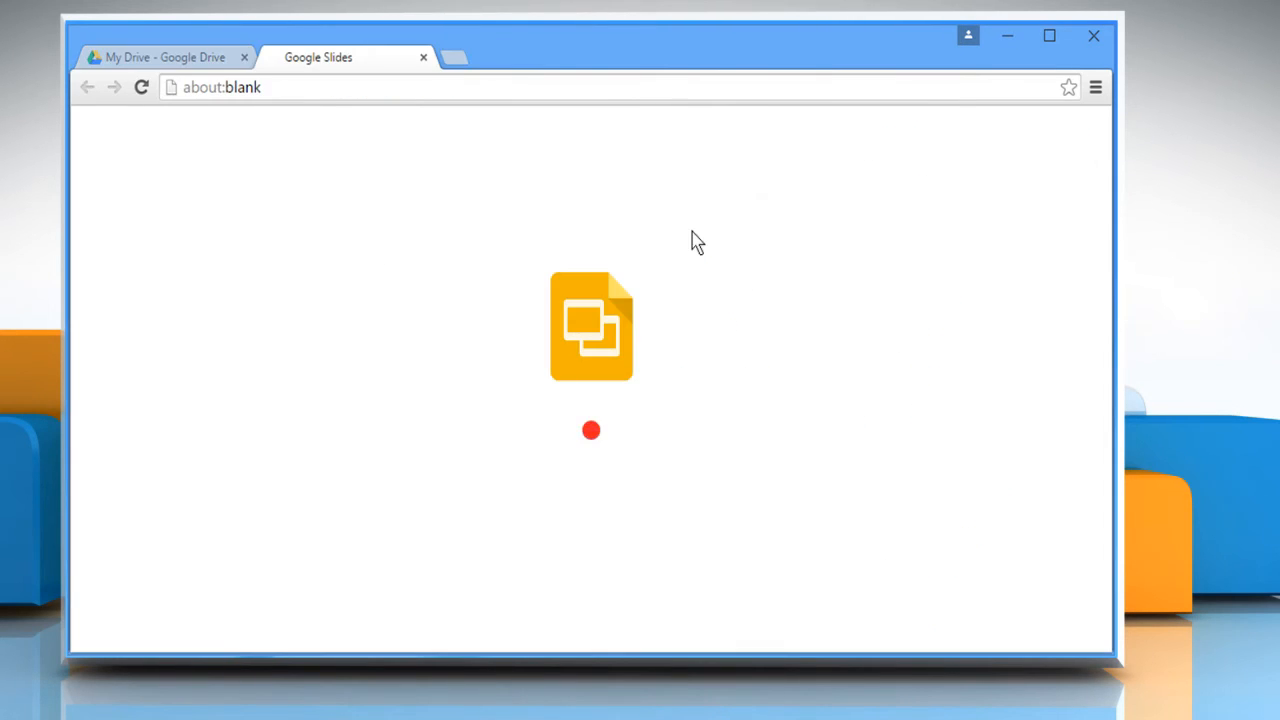